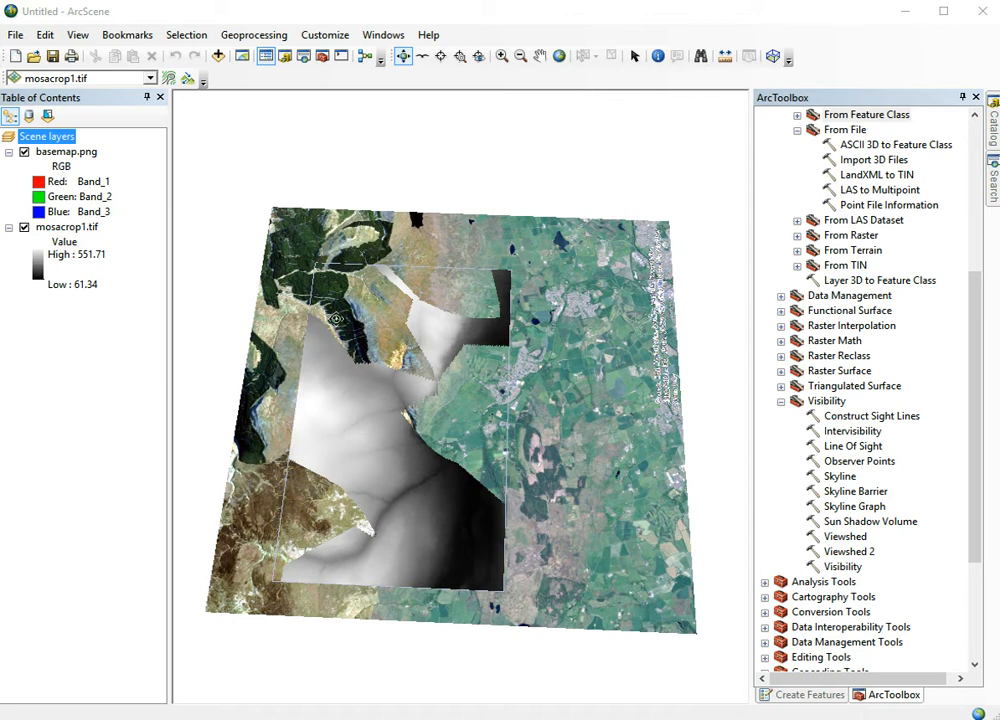
mouse_move(476, 528)
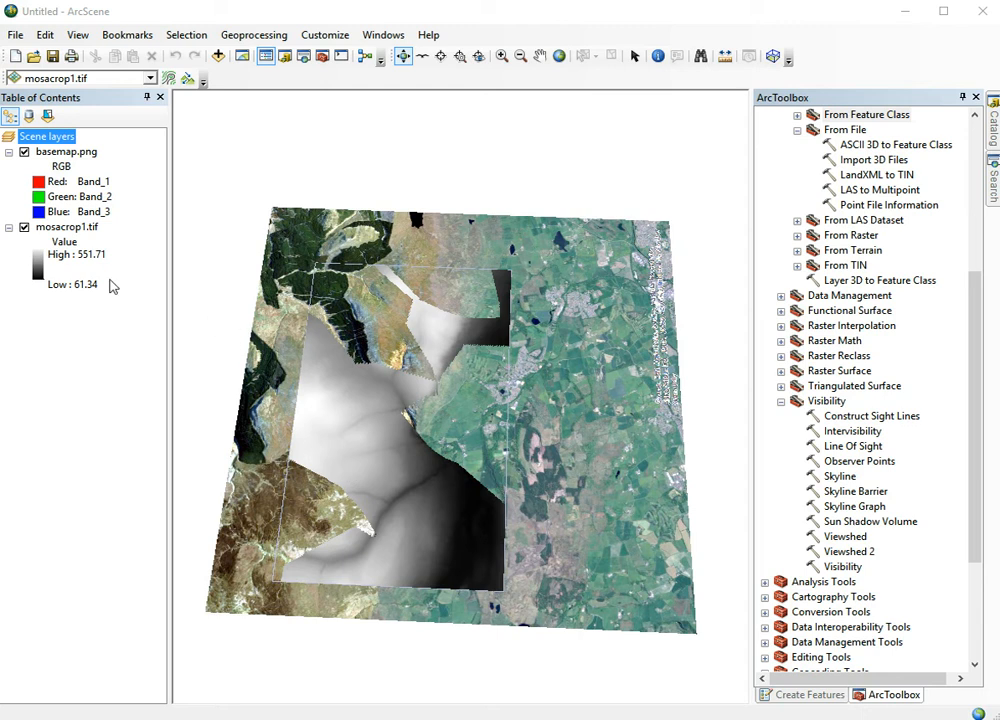
Turn off the mosacrop1.tif elevation layer's visibility in the Table of Contents.
left_click(24, 228)
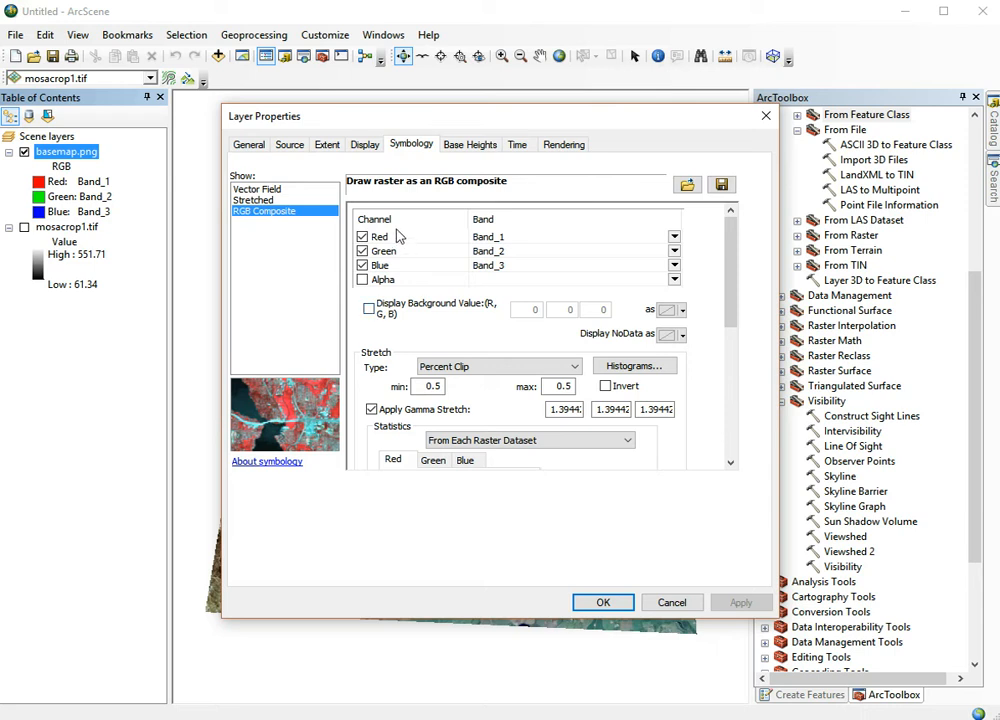
Set the basemap.png RGB composite Stretch Type to None and apply it.
left_click_drag(264, 116, 476, 110)
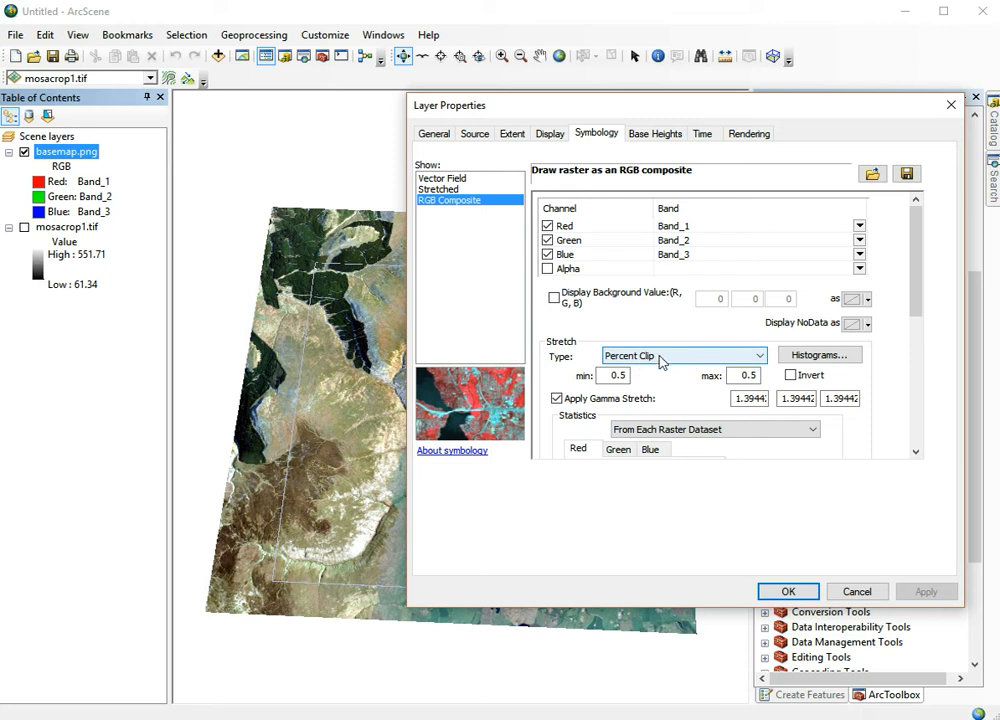
left_click(684, 356)
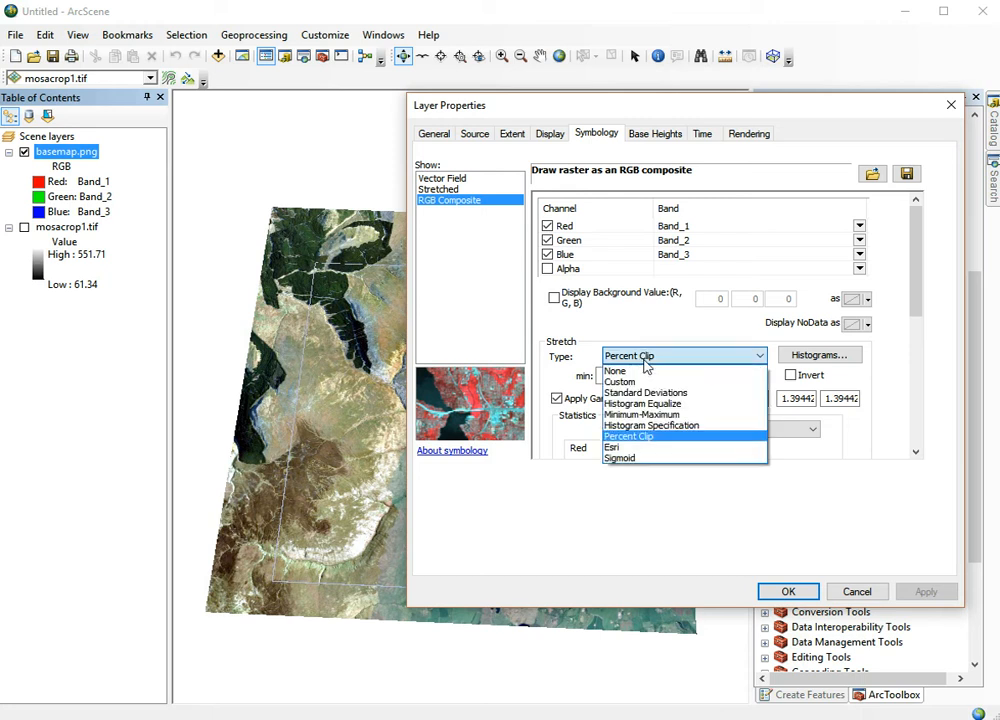
left_click(616, 370)
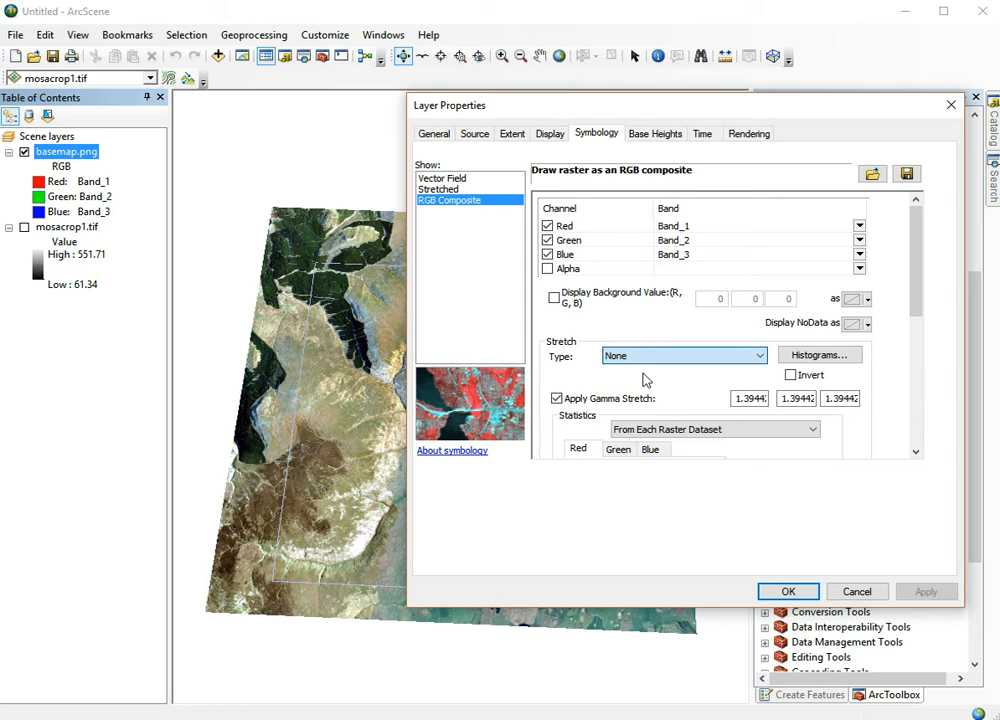
left_click(924, 592)
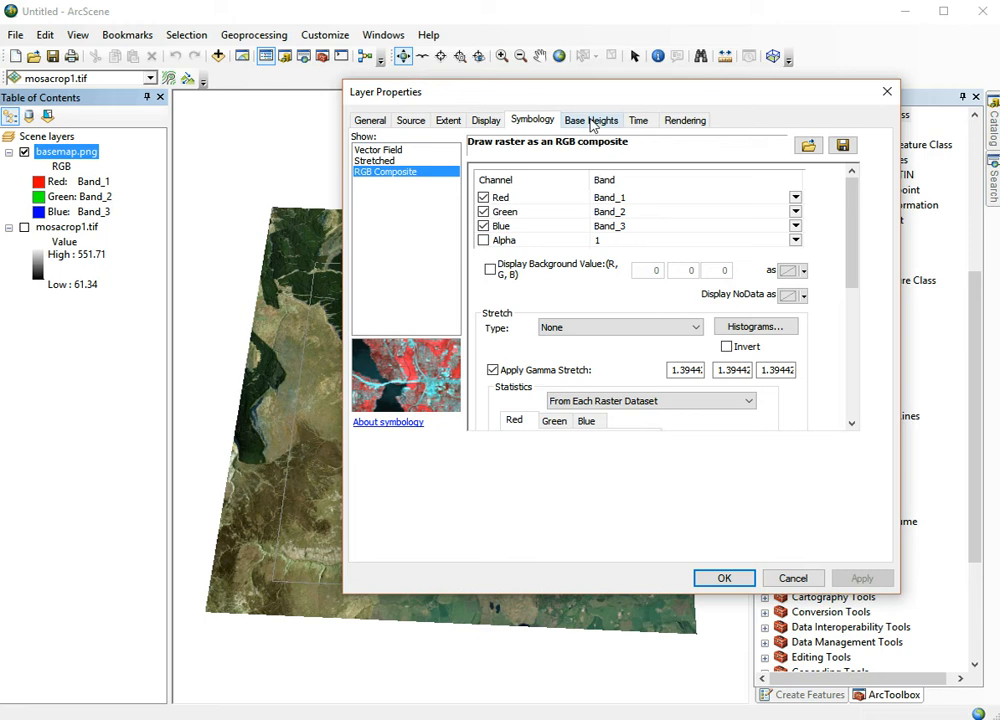
Float basemap.png on the custom surface mosacrop1.tif in Base Heights and confirm.
left_click(592, 120)
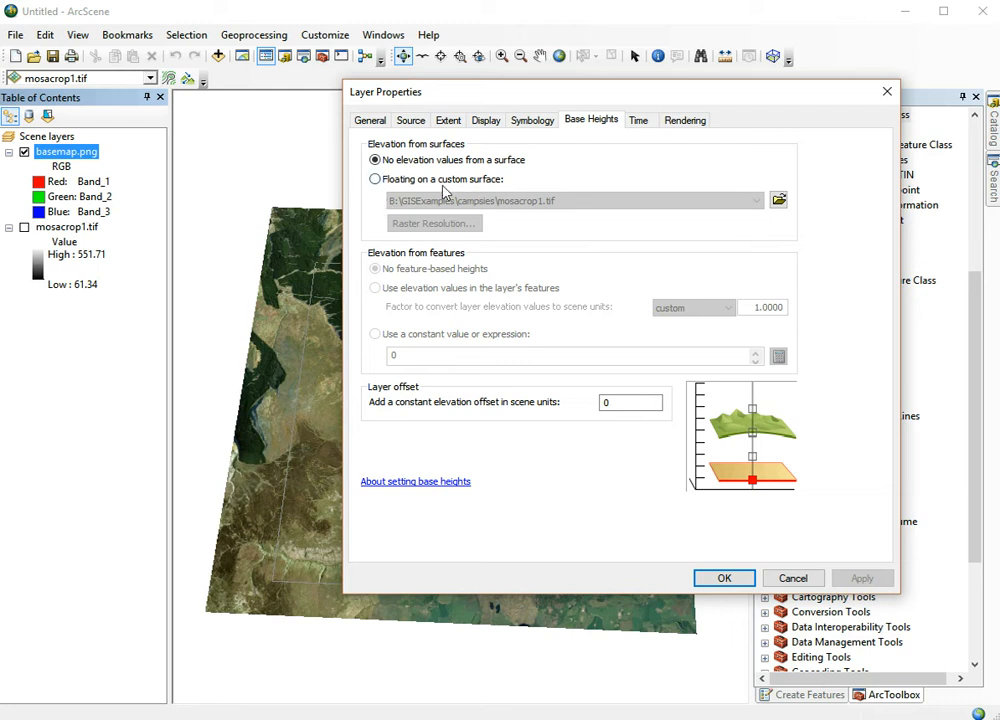
mouse_move(440, 184)
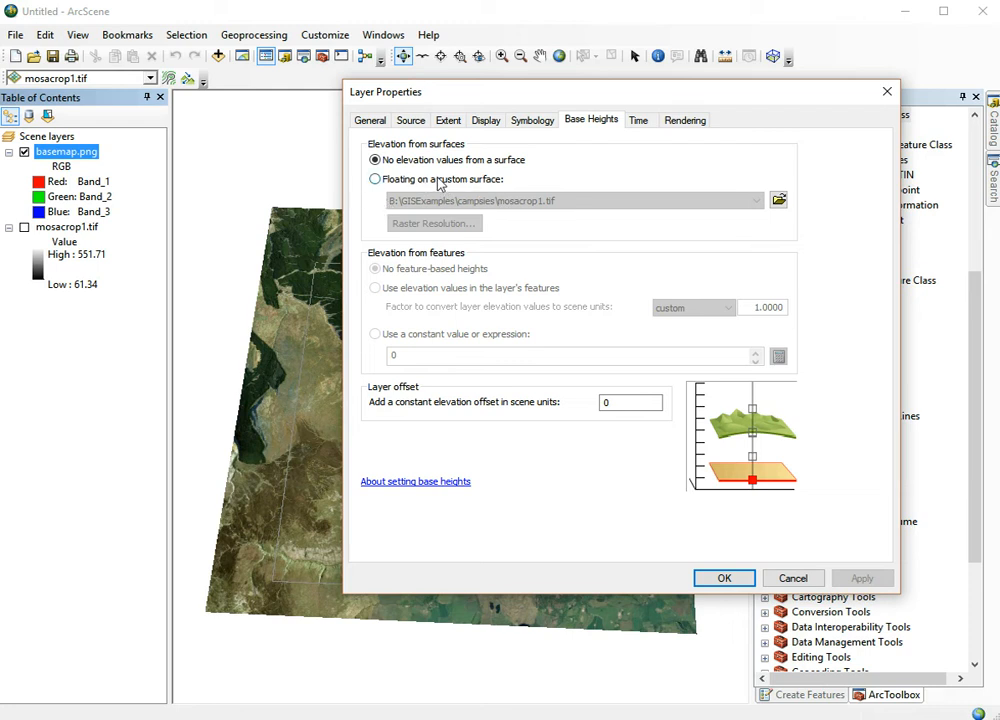
left_click(376, 180)
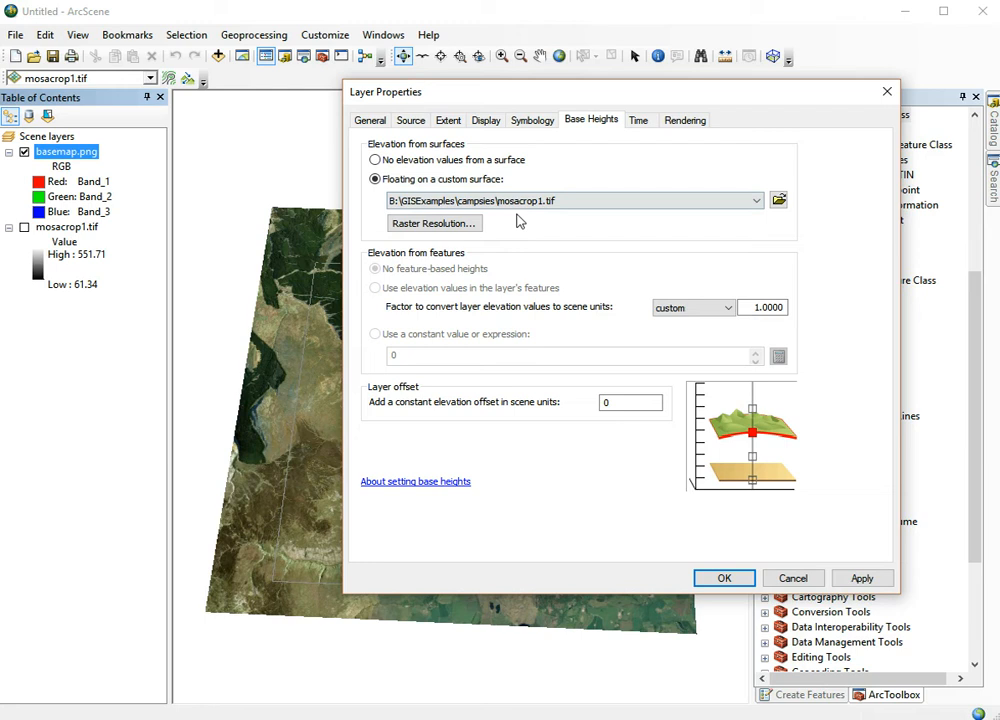
left_click(756, 200)
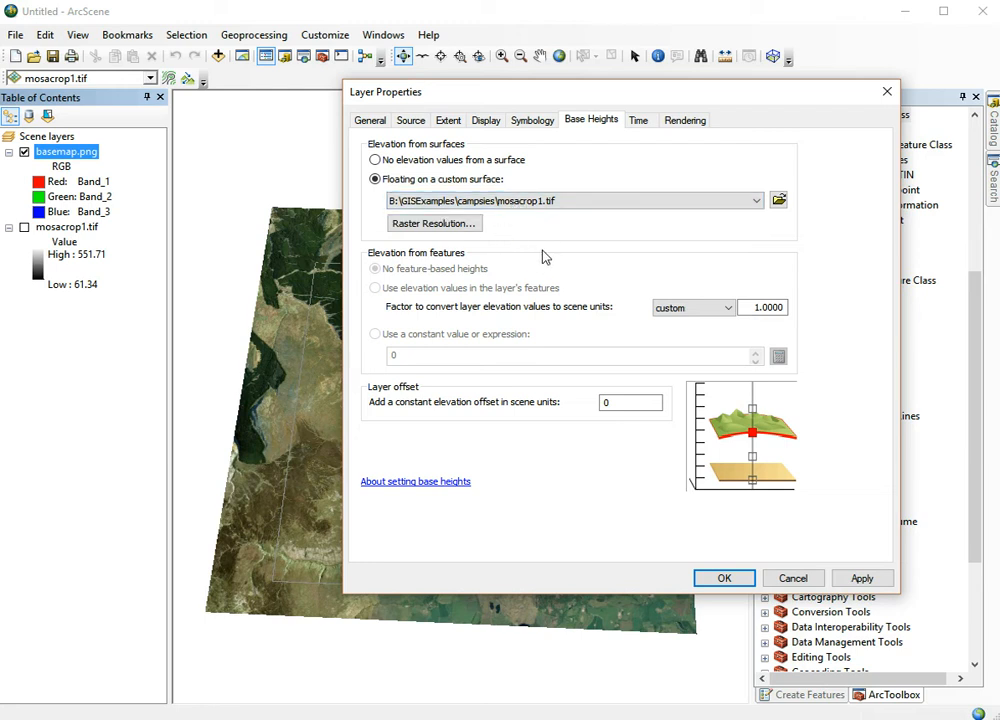
left_click(860, 578)
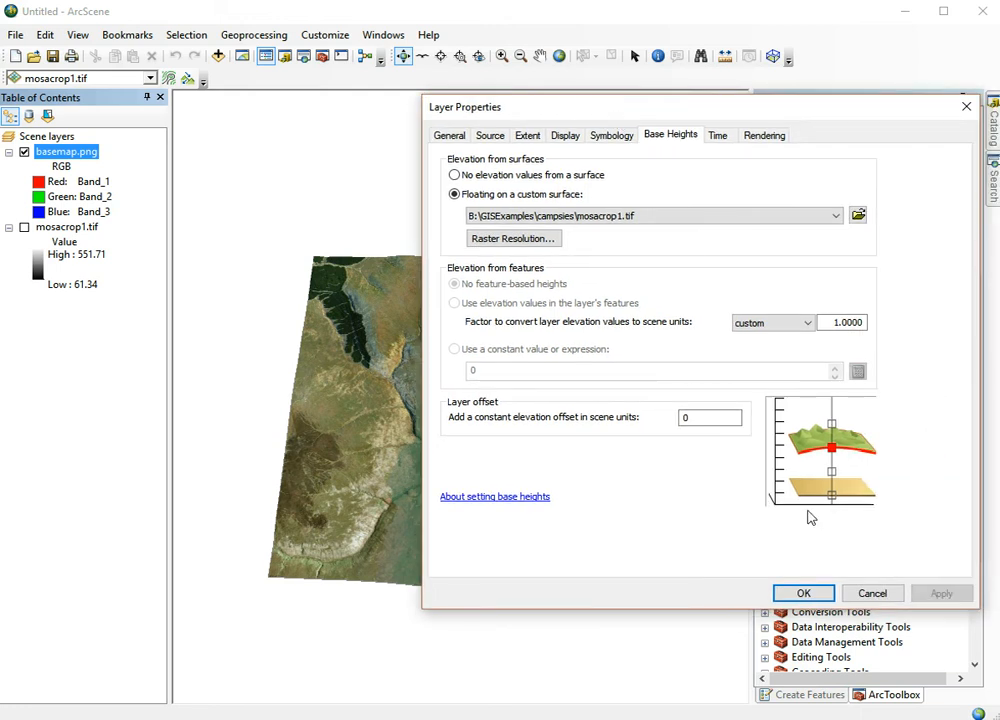
mouse_move(630, 458)
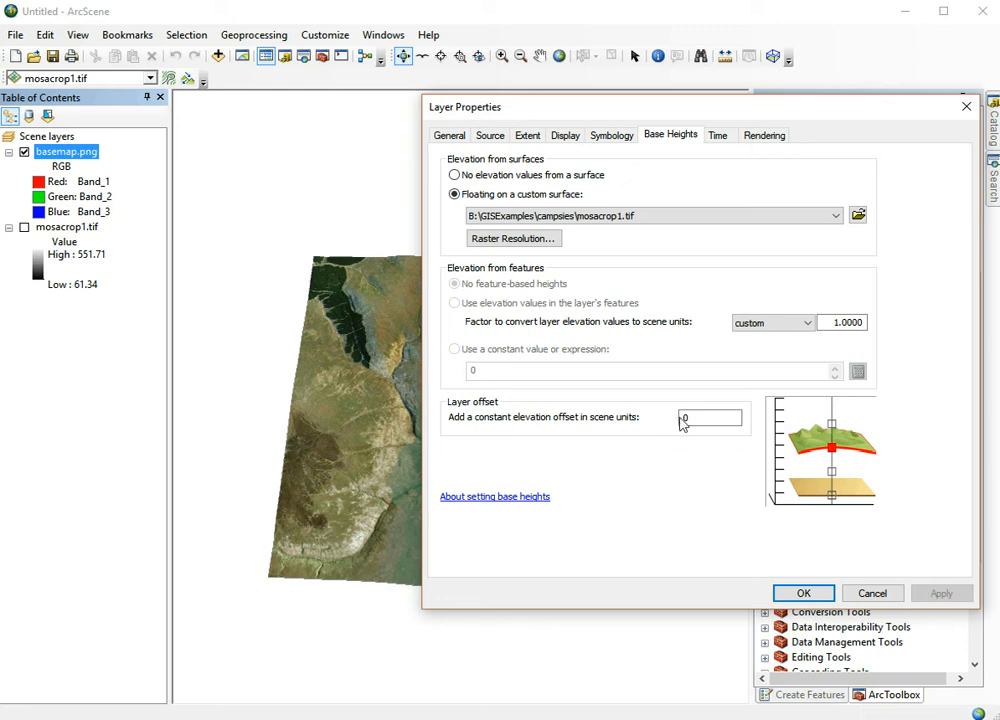
mouse_move(710, 430)
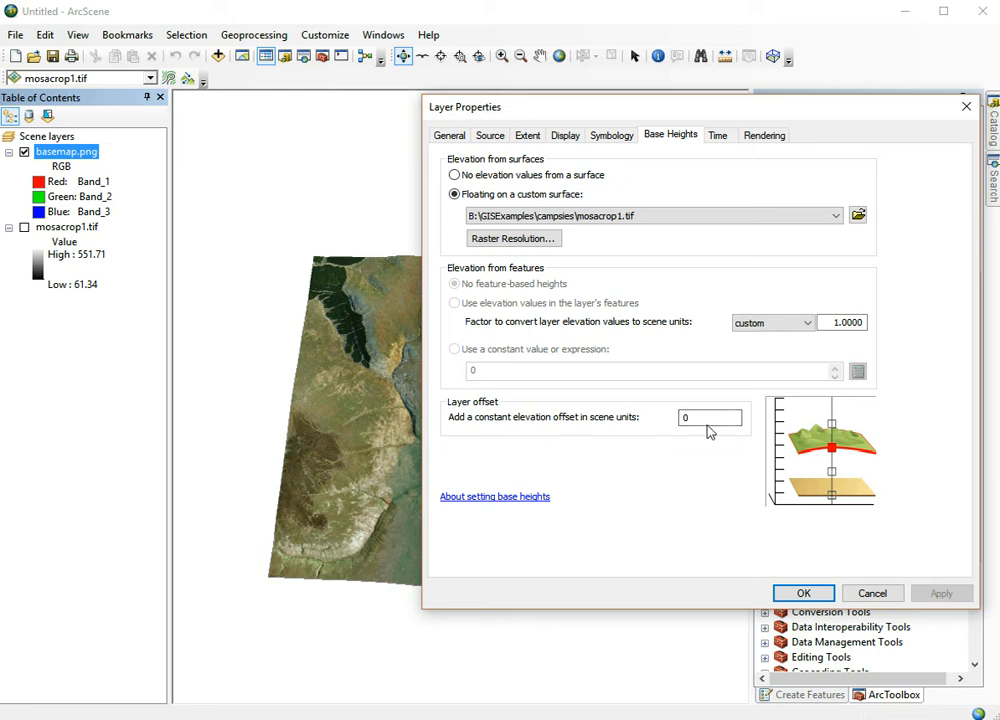
mouse_move(688, 432)
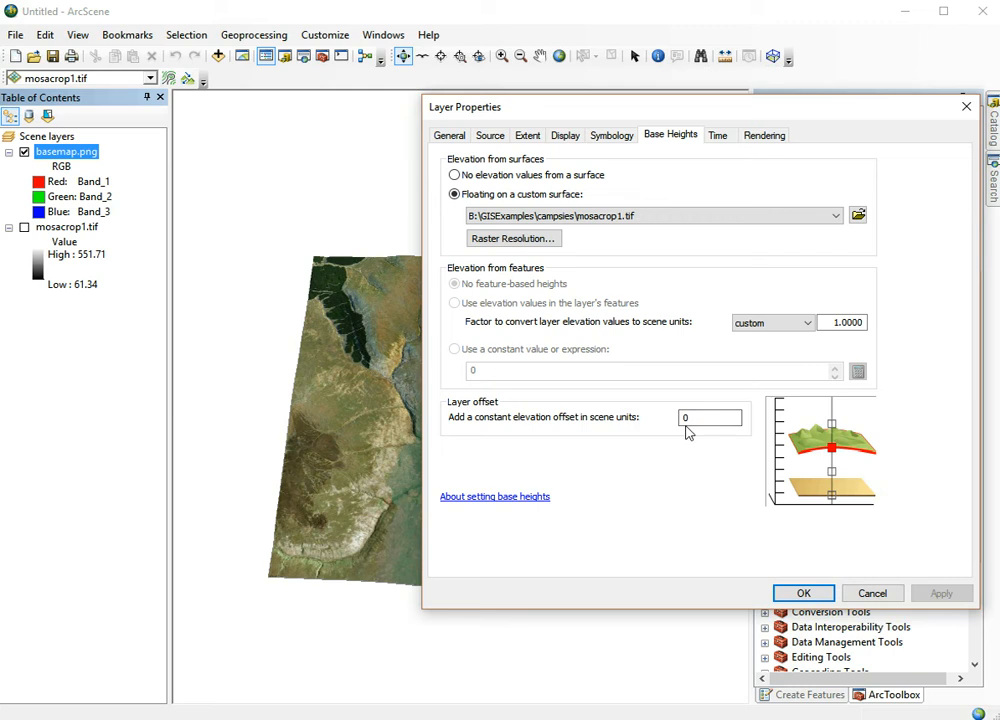
mouse_move(664, 382)
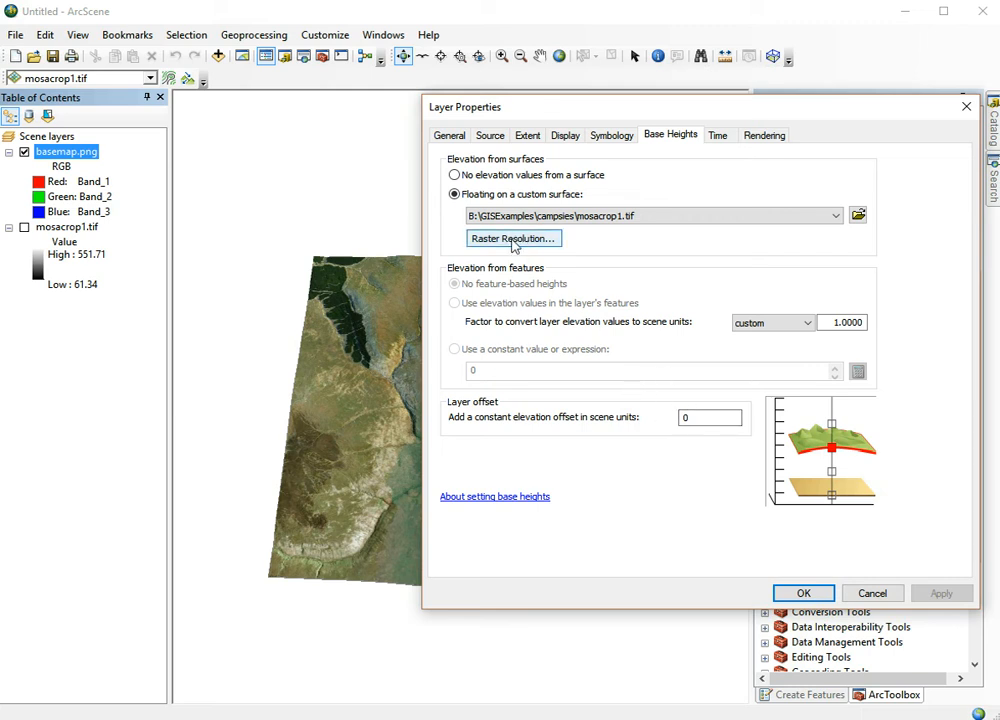
mouse_move(530, 244)
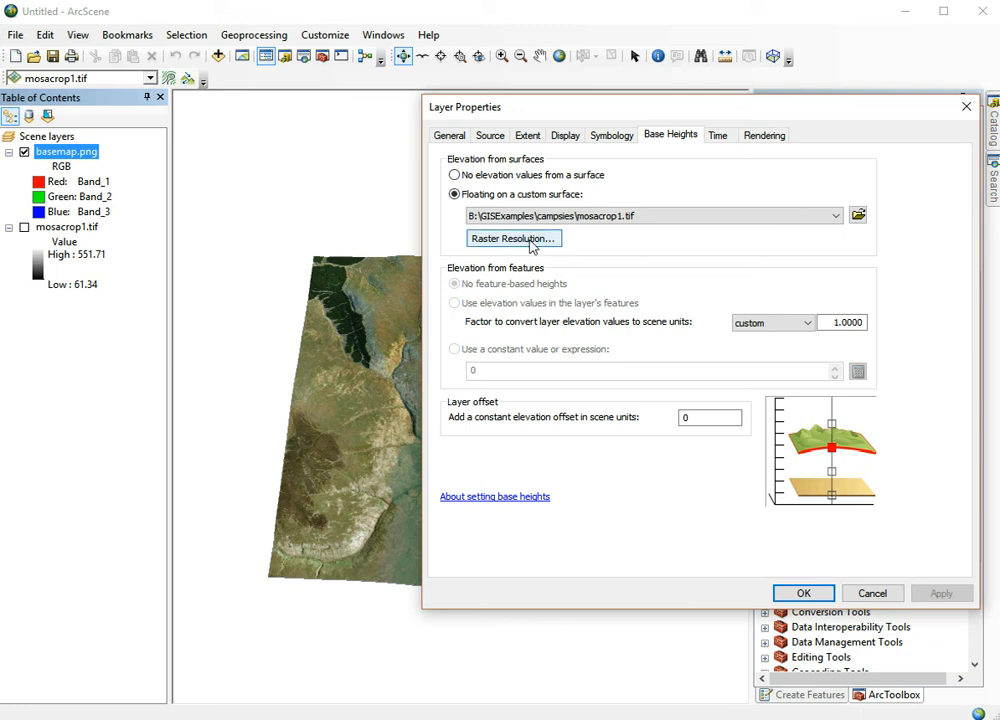
mouse_move(604, 320)
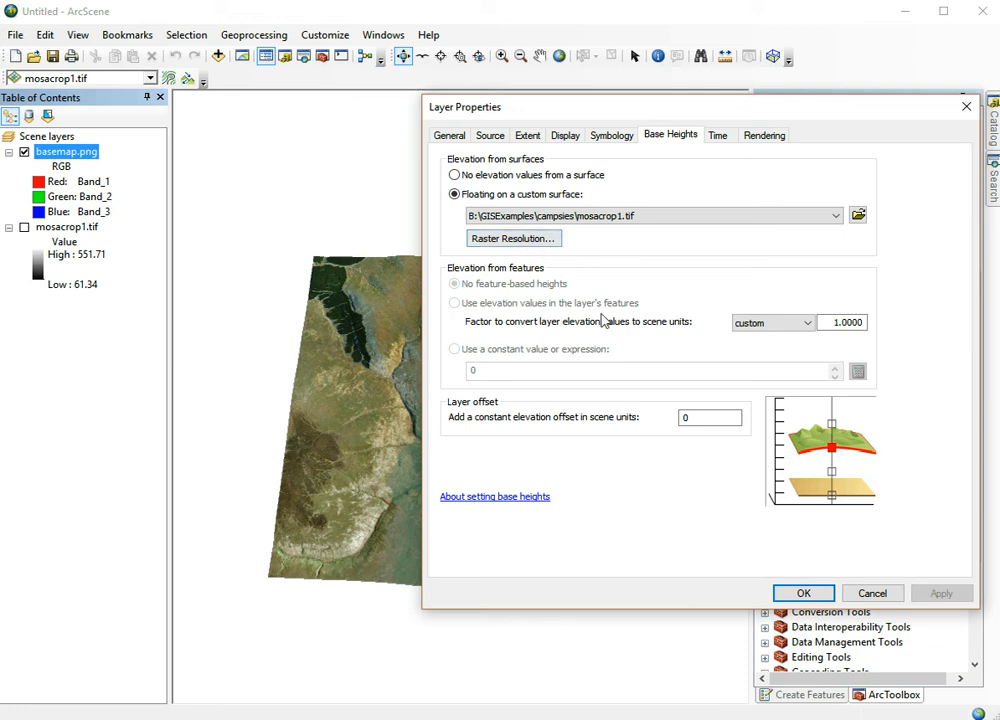
left_click(804, 592)
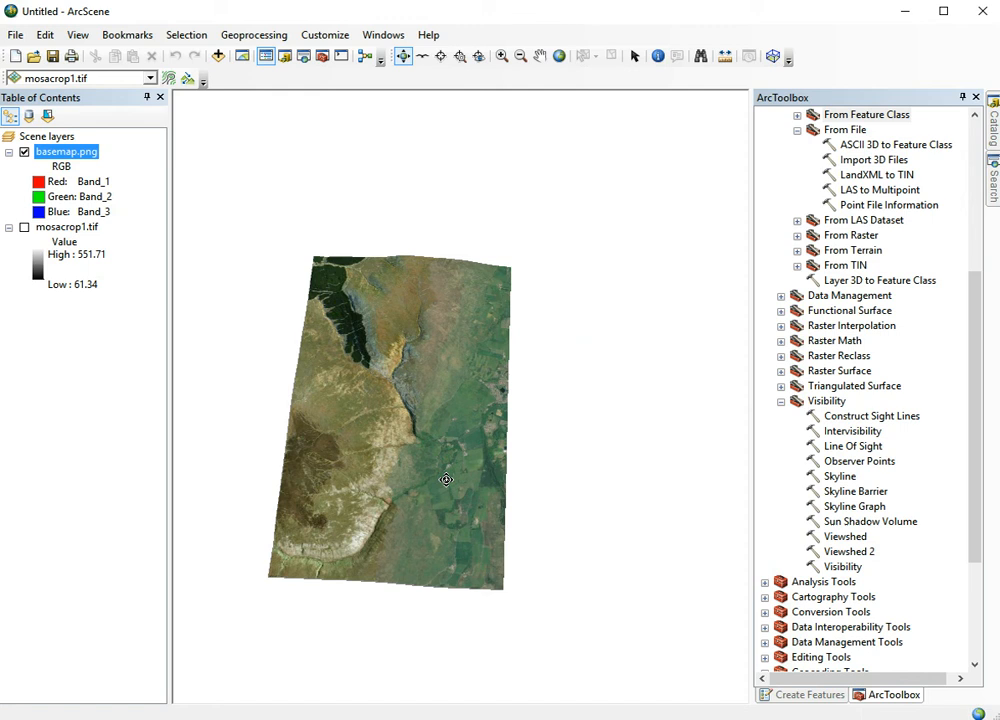
mouse_move(384, 34)
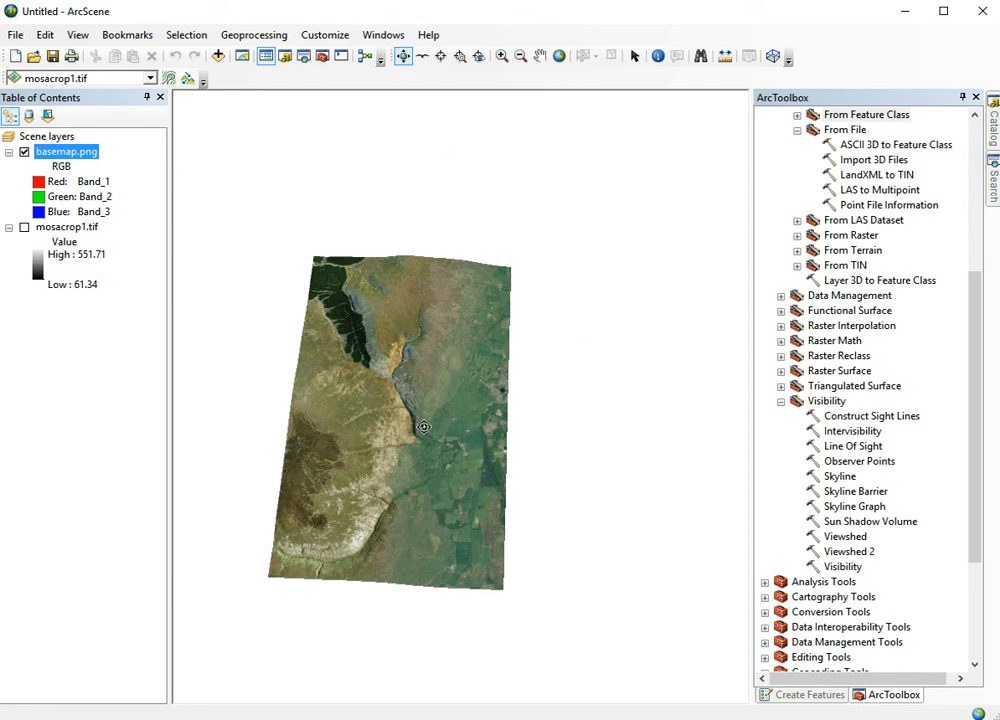
Tilt in toward the draped terrain, then start Fly navigation through the scene.
left_click_drag(424, 428, 396, 378)
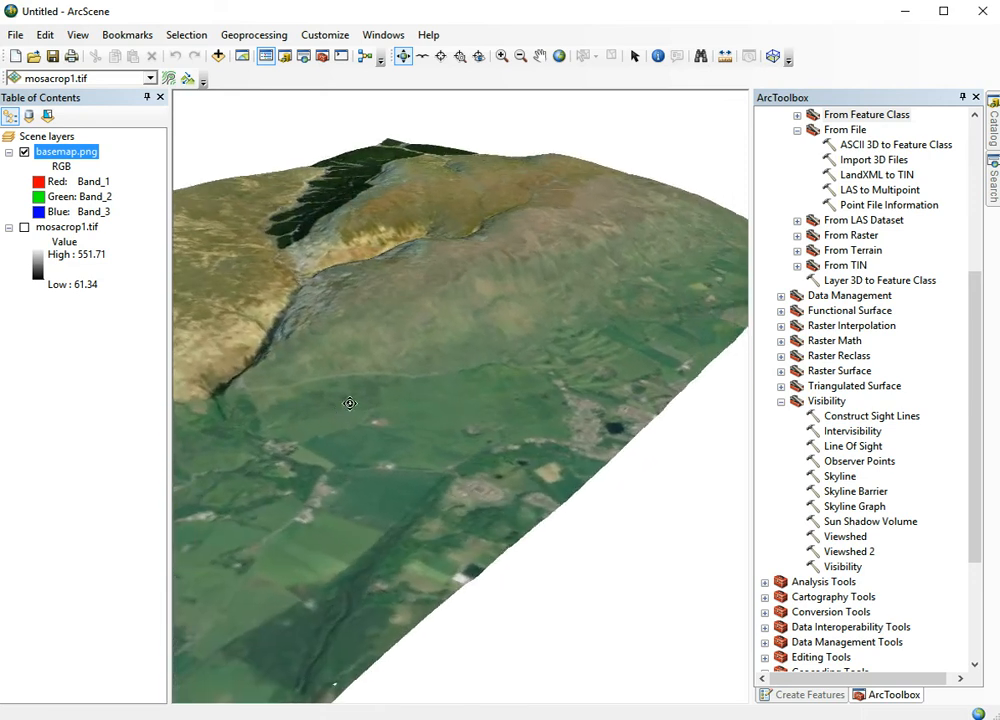
mouse_move(478, 56)
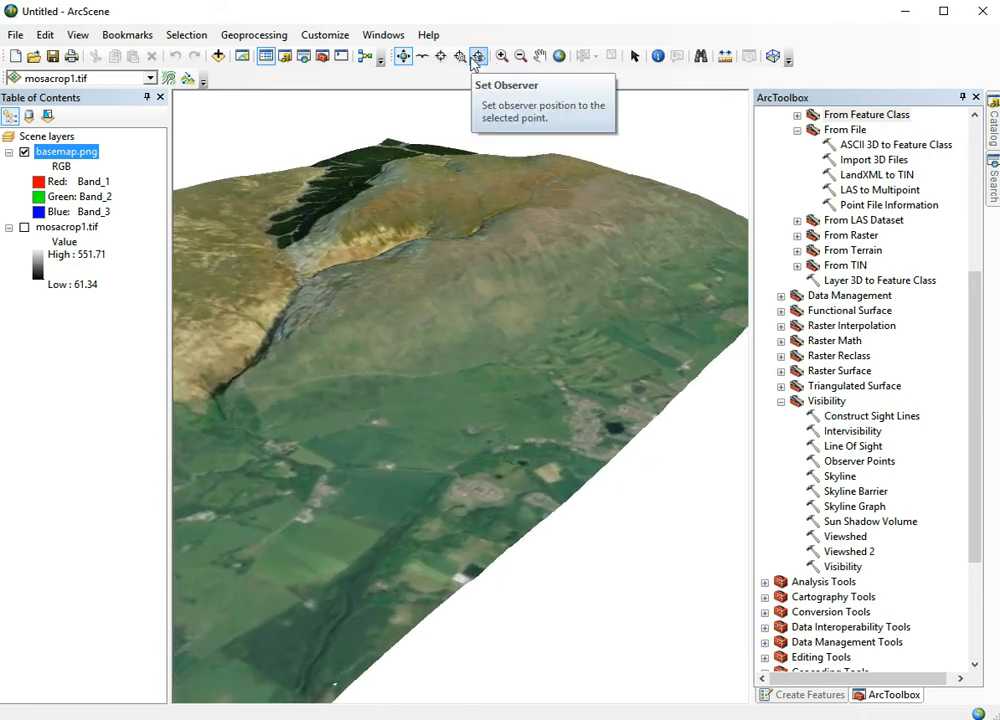
mouse_move(420, 56)
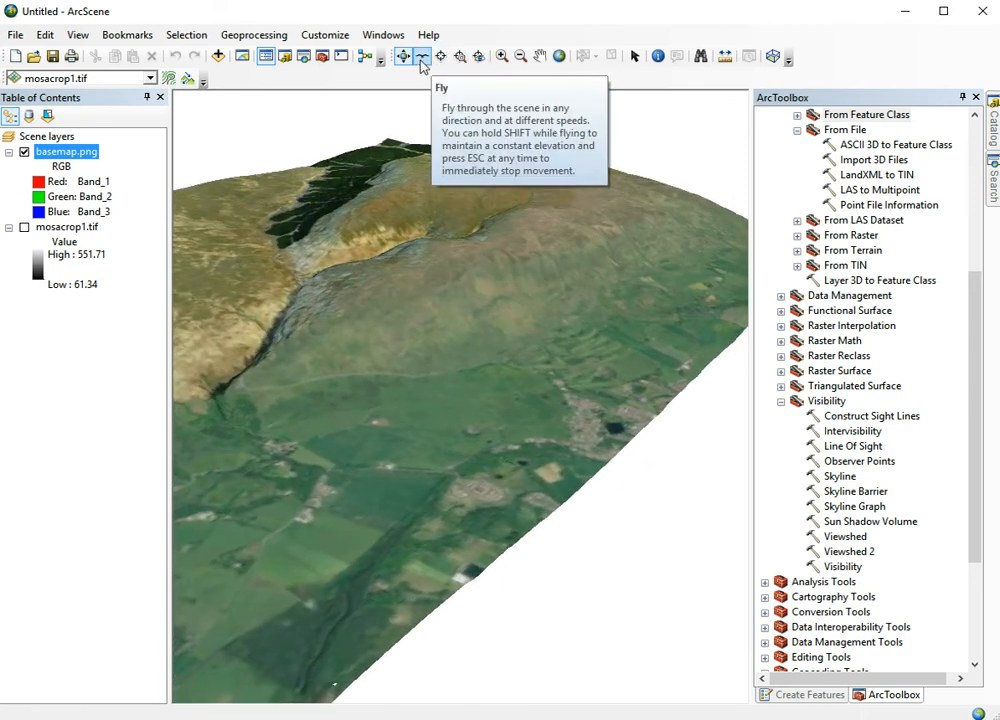
left_click(402, 56)
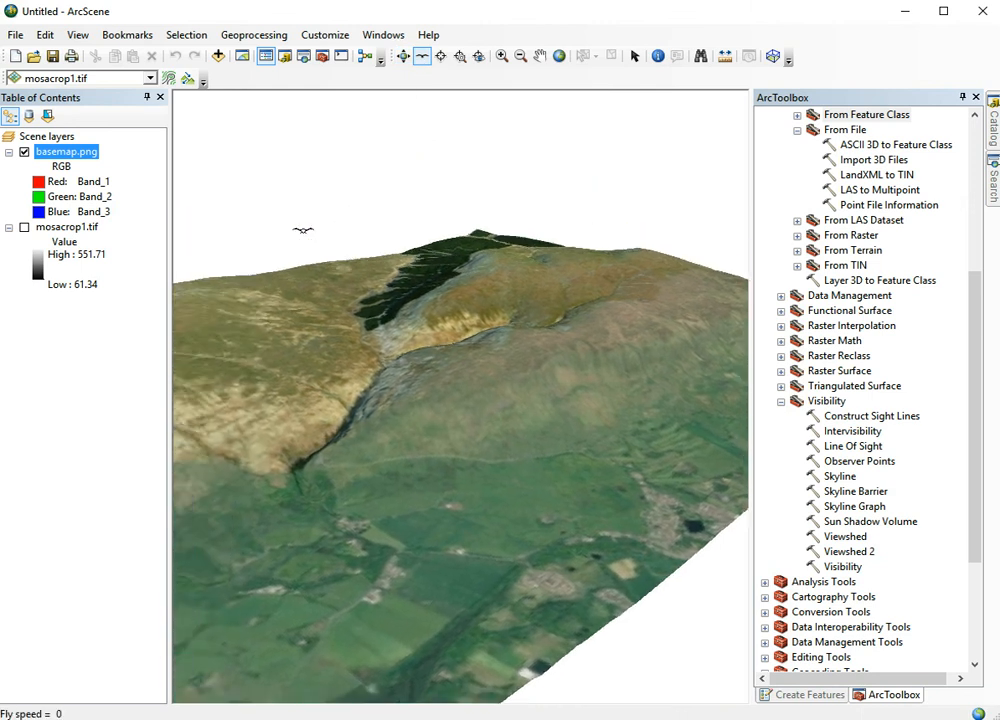